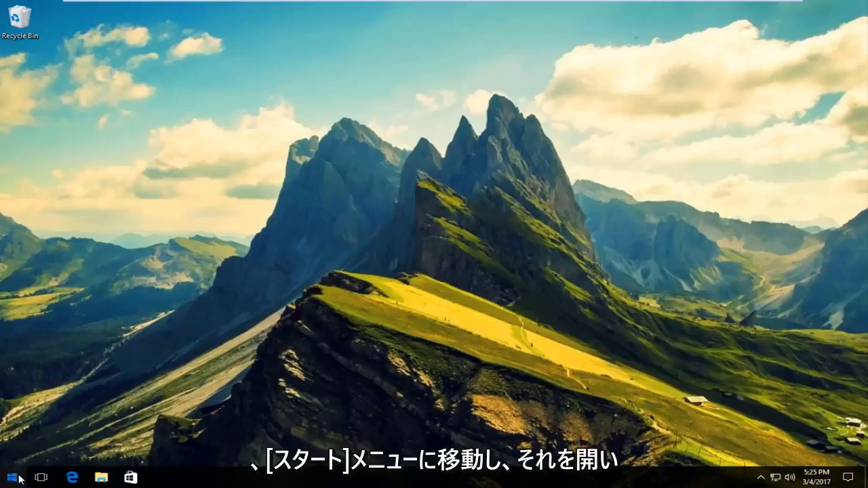
Step: Search the Start menu for services.msc until Services shows as best match
click(11, 478)
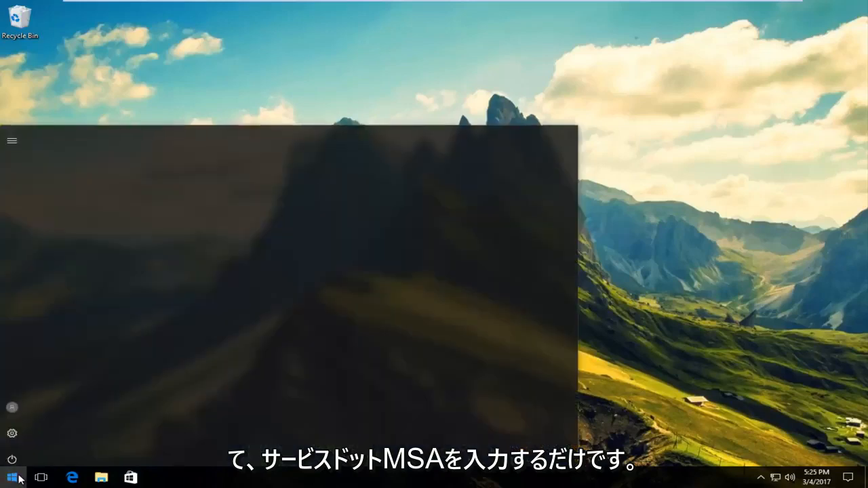
click(11, 477)
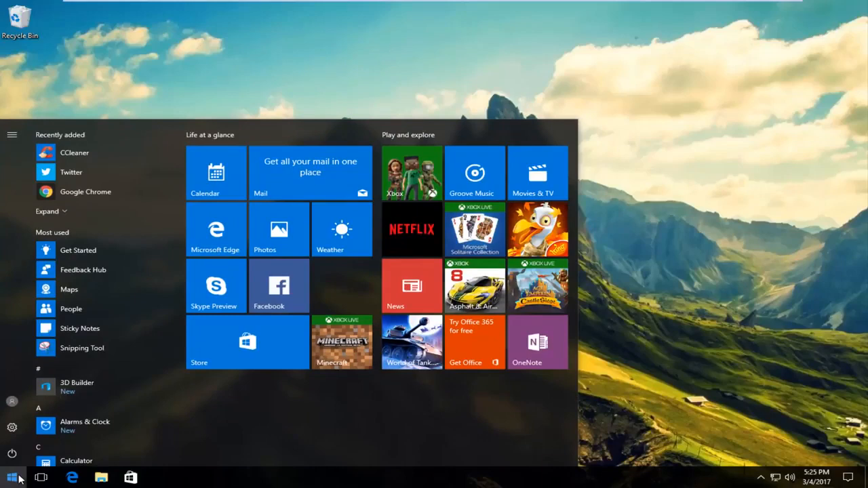
click(12, 477)
text(services.msc)
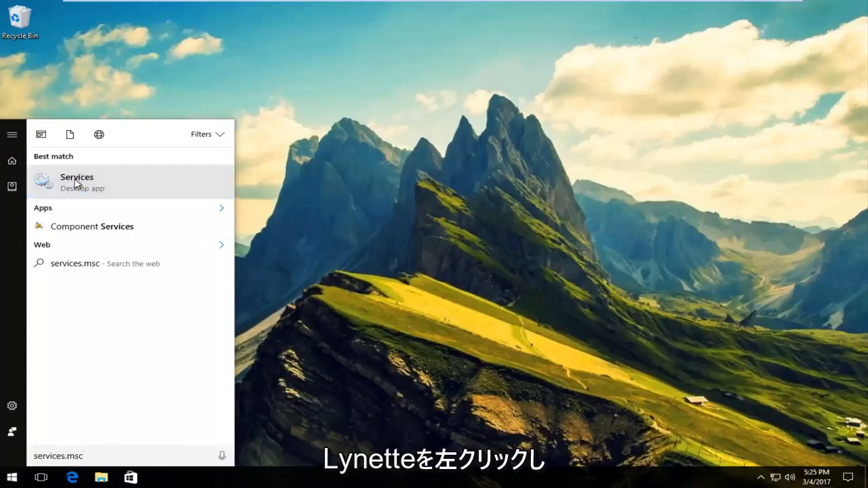
Step: Launch the Services app and bring up its list of local services
click(76, 182)
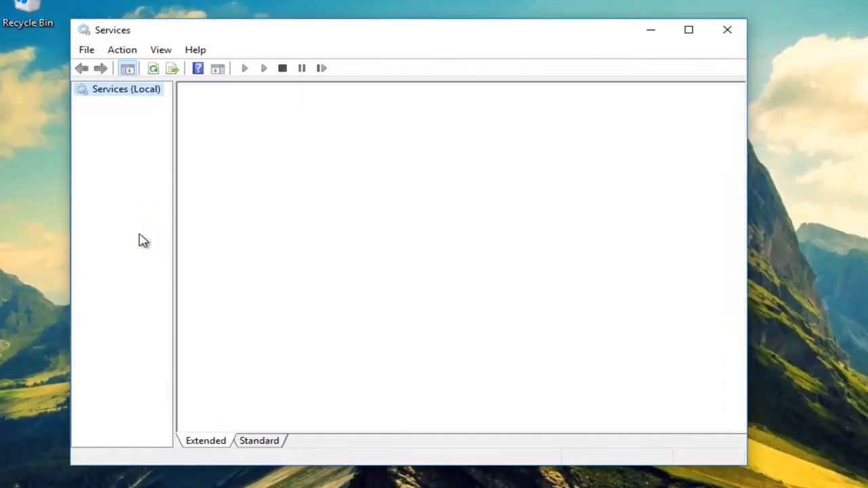
click(125, 89)
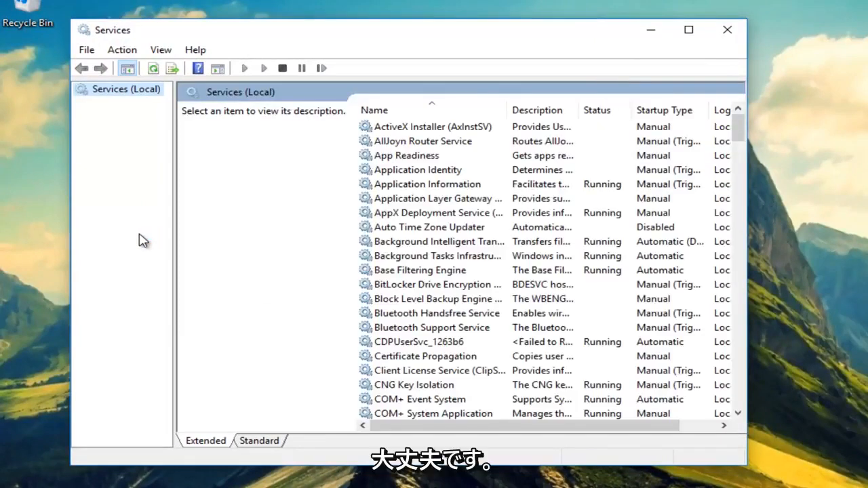
mouse_move(148, 240)
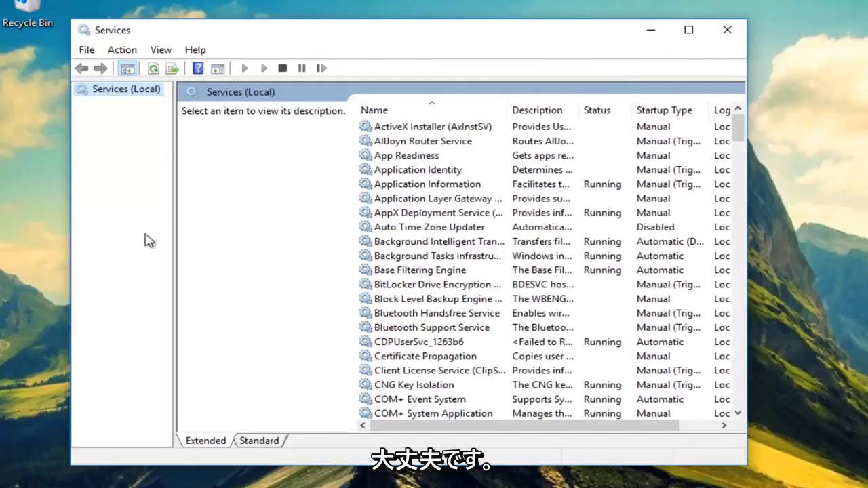
mouse_move(162, 243)
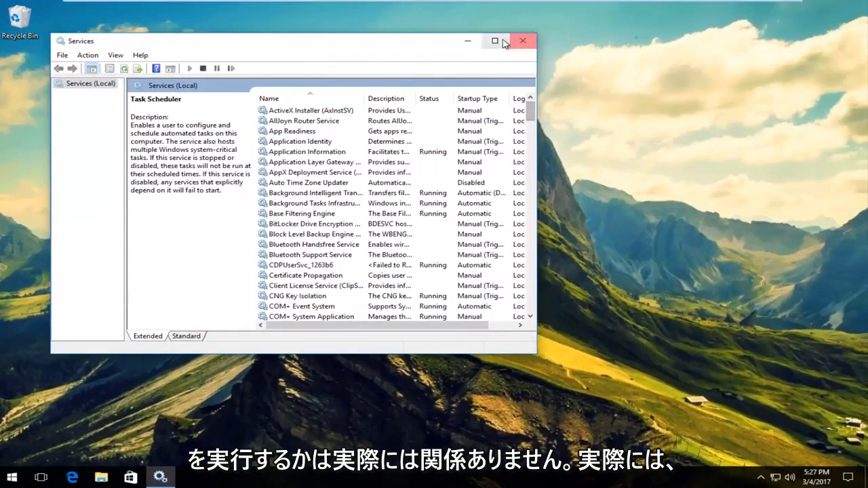
Step: Maximize Services, scroll down and select the Disabled Windows Event Log service
click(494, 41)
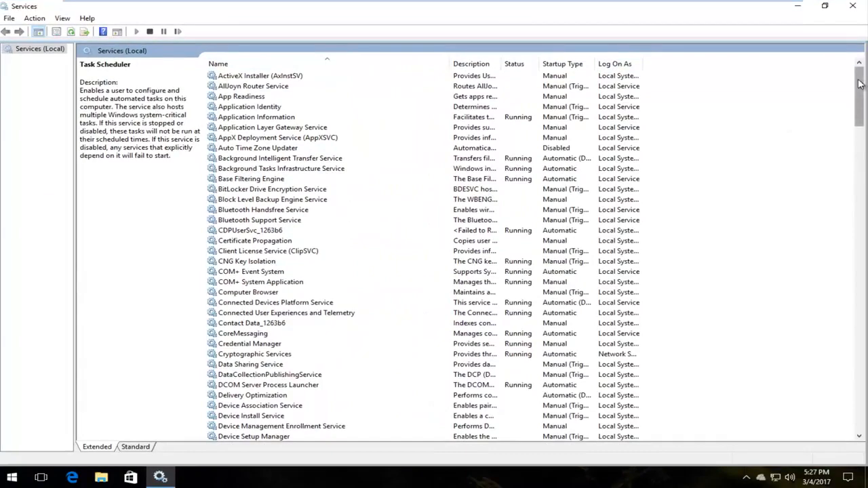
scroll(down, 3)
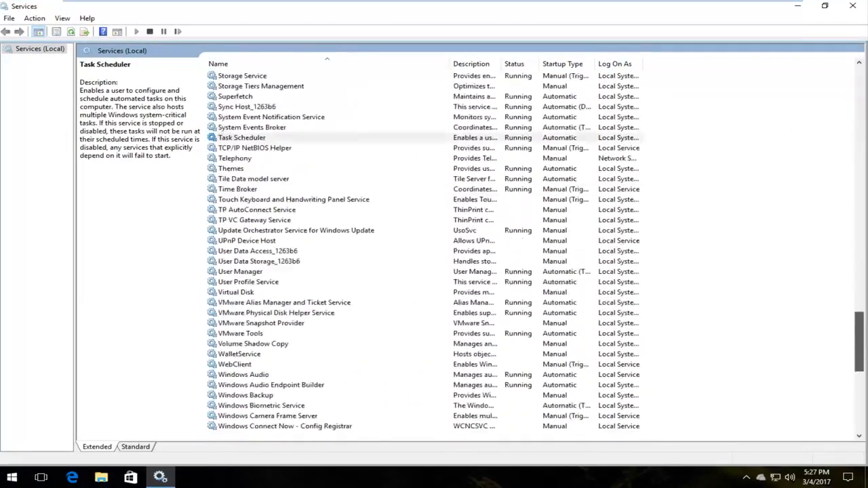
scroll(down, 3)
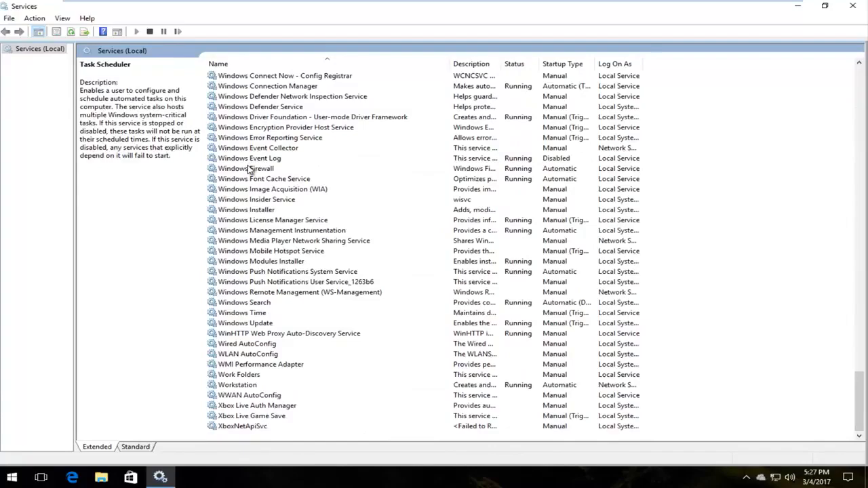
click(249, 158)
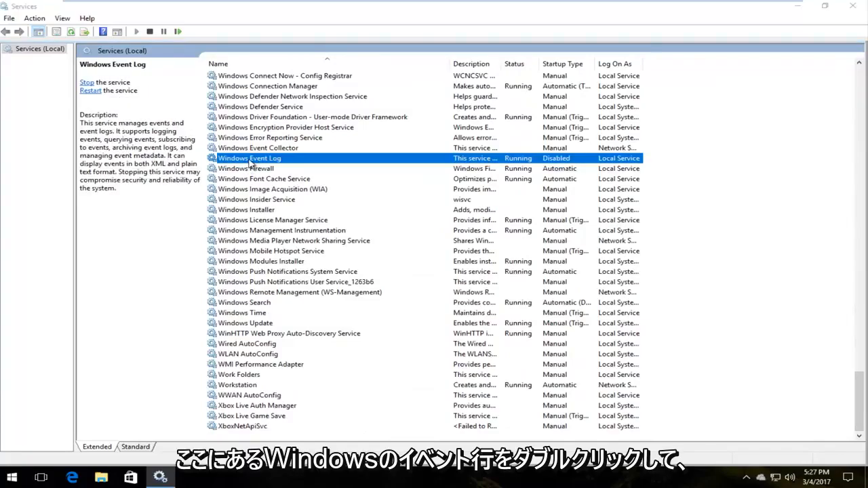
Step: Set Windows Event Log to Automatic startup, start it, and close its properties
double_click(250, 158)
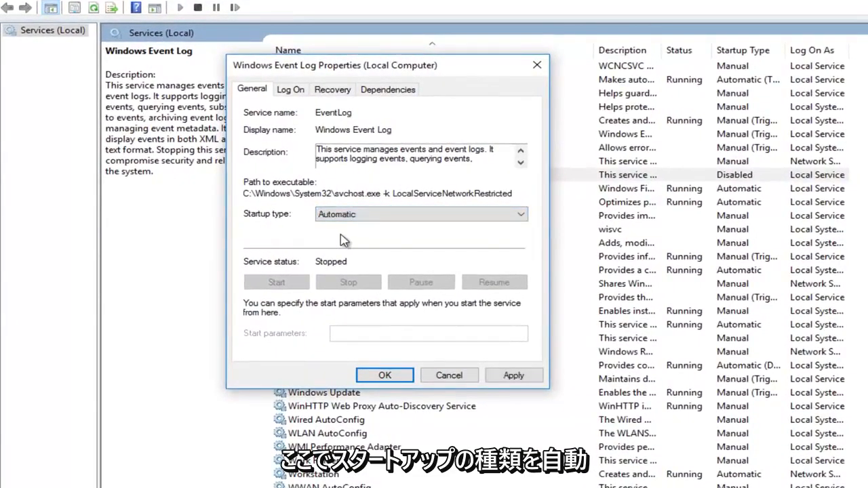
mouse_move(283, 222)
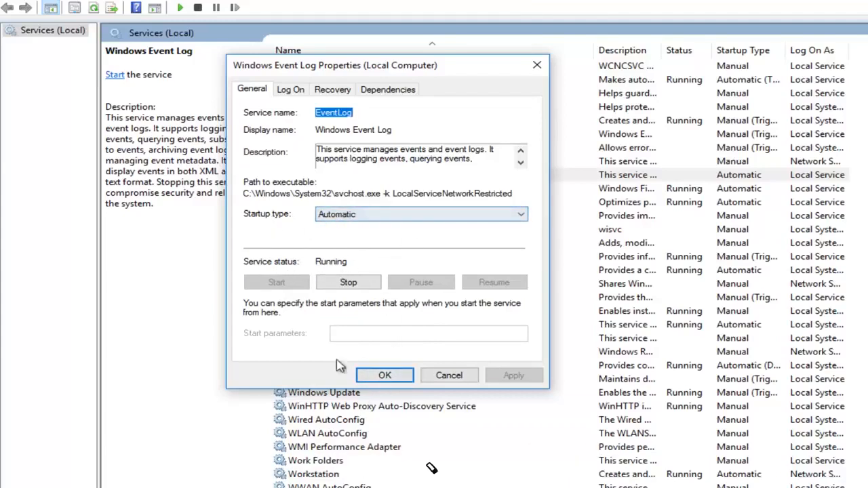
click(385, 375)
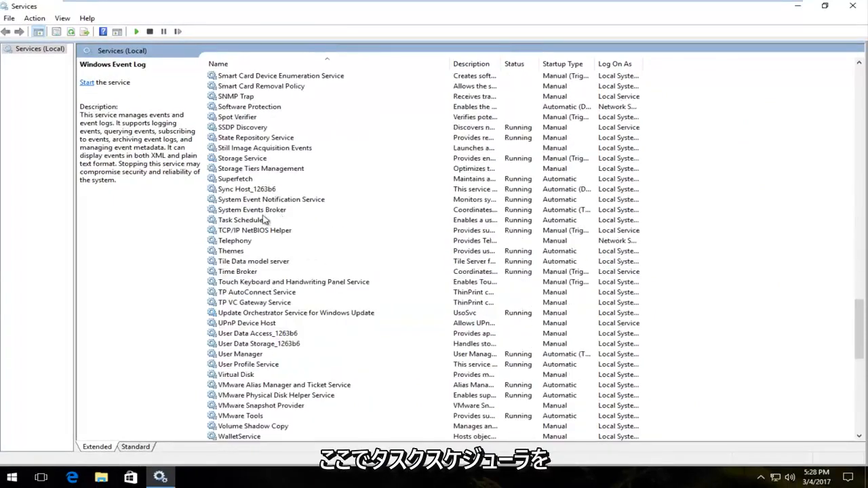
Step: Confirm Task Scheduler is Automatic and Running, then close the Services console
click(241, 219)
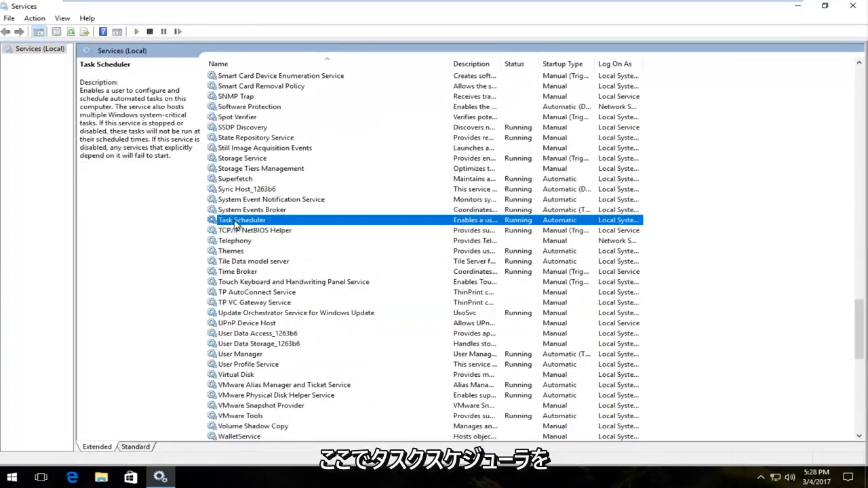
double_click(242, 220)
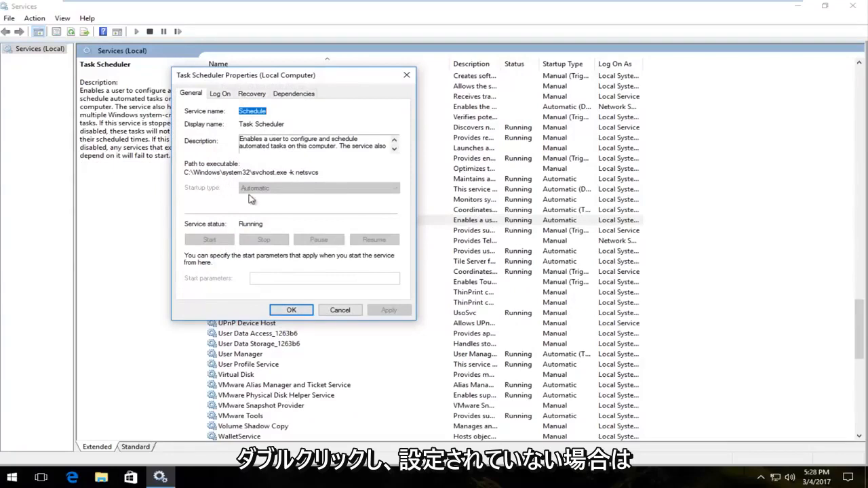
mouse_move(244, 229)
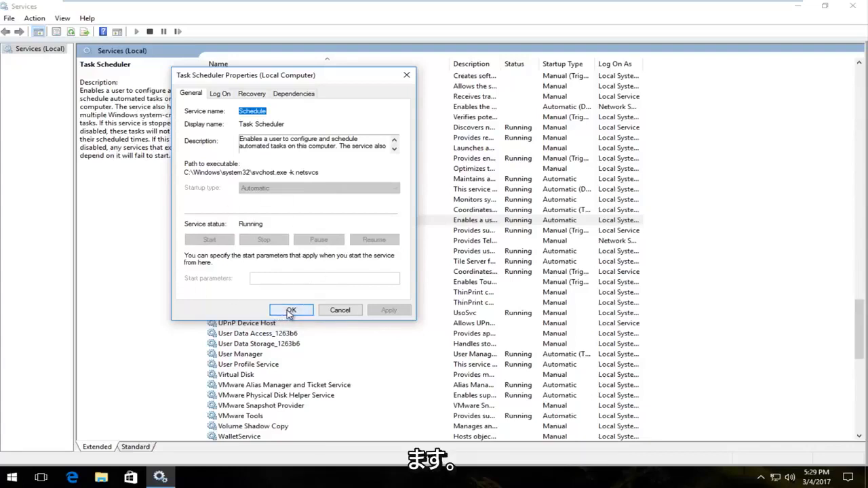
click(291, 310)
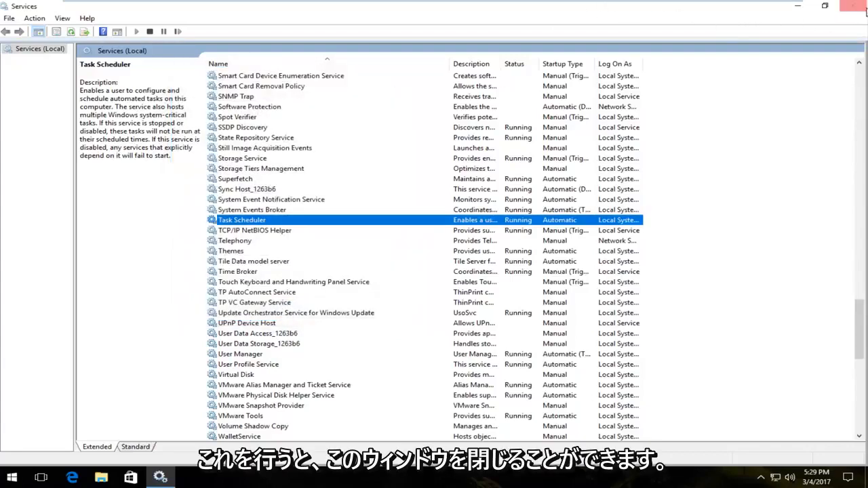
click(857, 5)
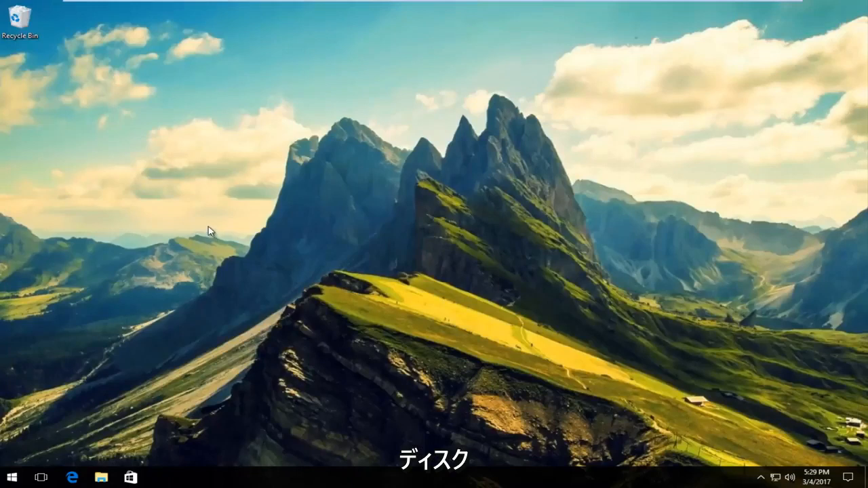